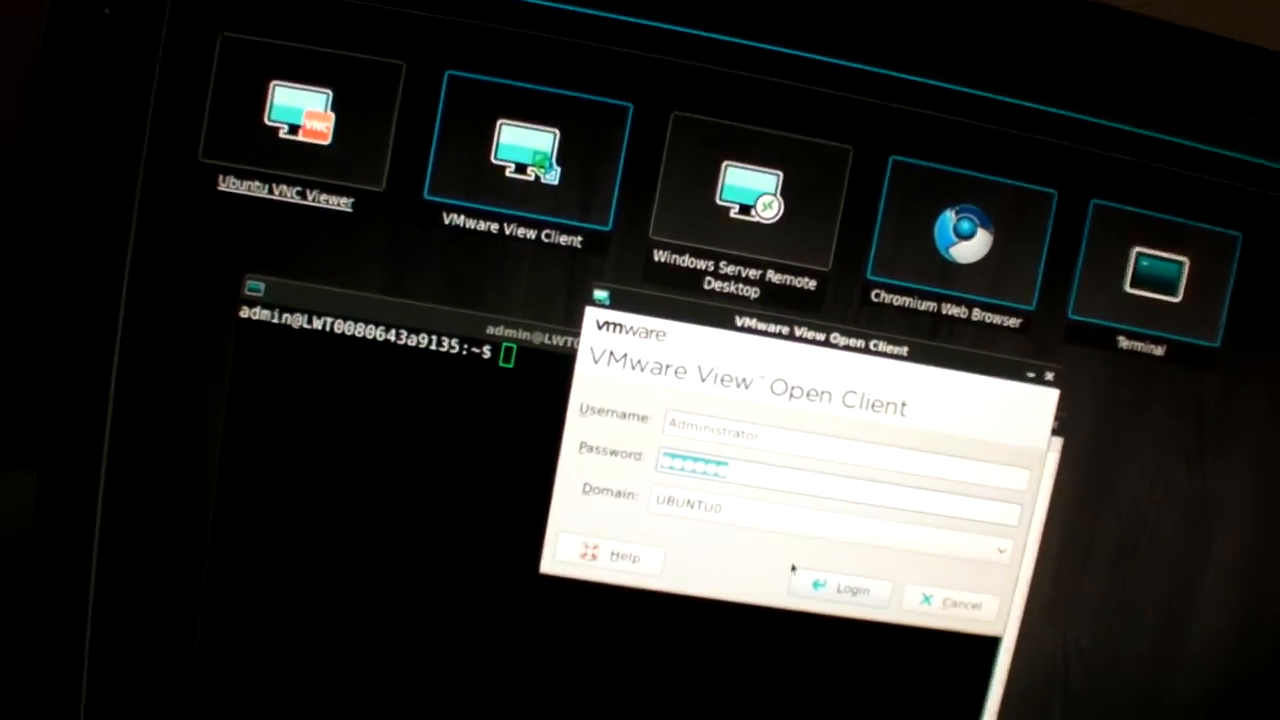
Log in with the entered credentials so the desktop list shows 'jason' available to connect.
{"action": "left_click", "coordinate": [840, 588]}
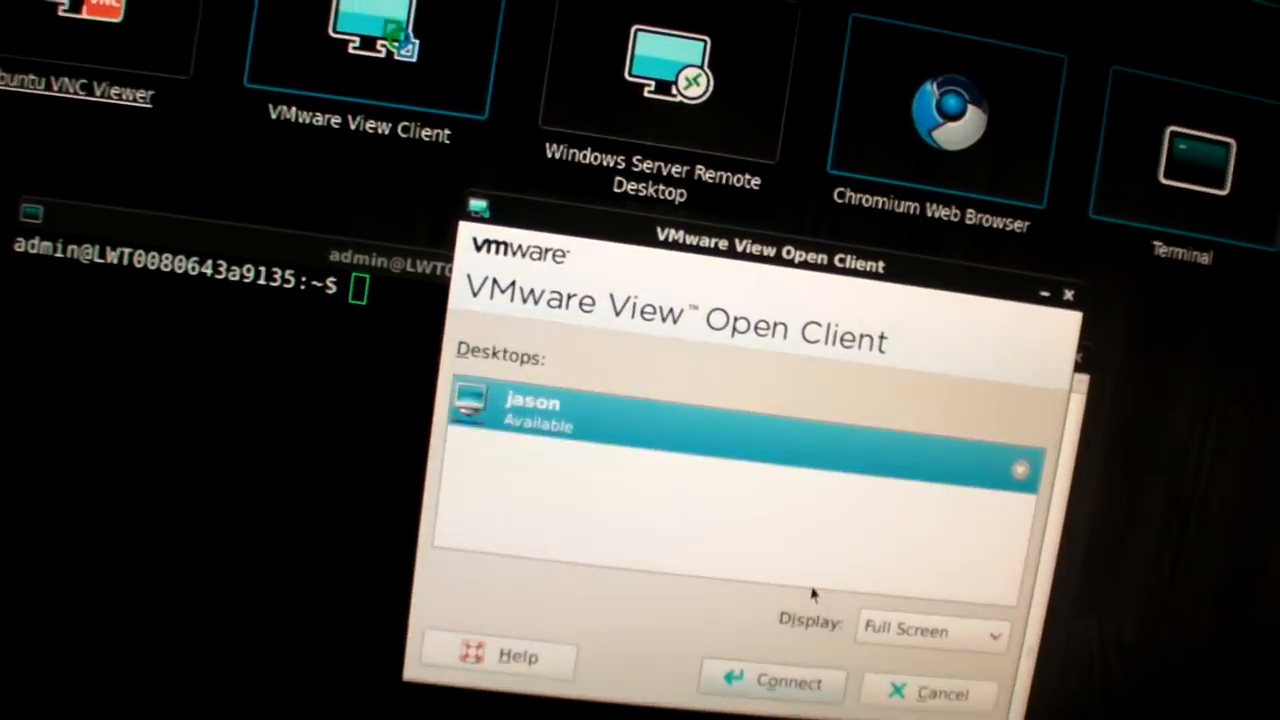